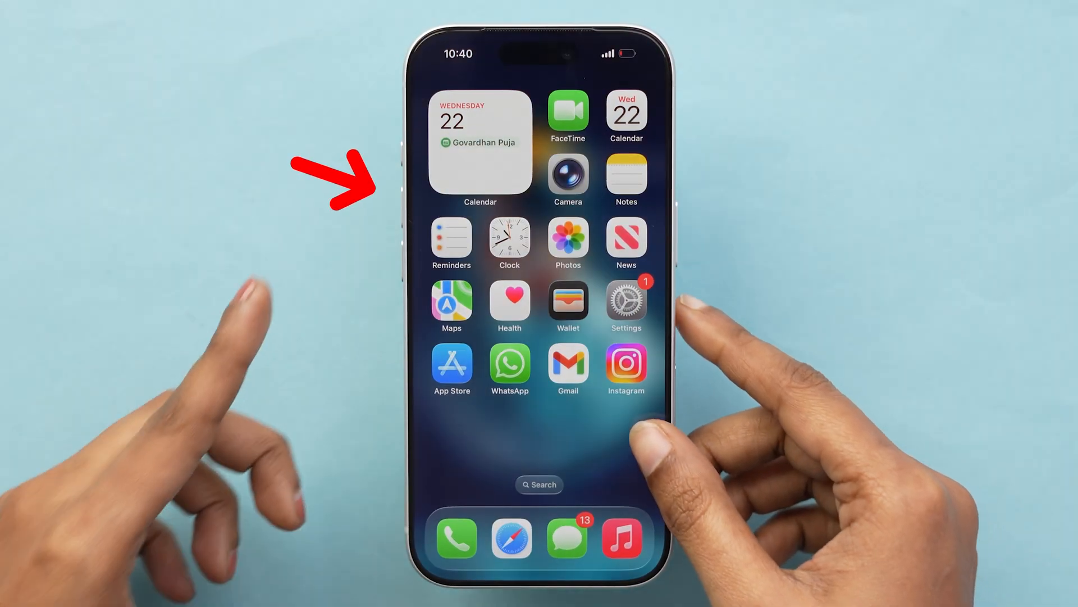
Step: Go to Settings > General > Software Update to check for a new iOS version
click(404, 241)
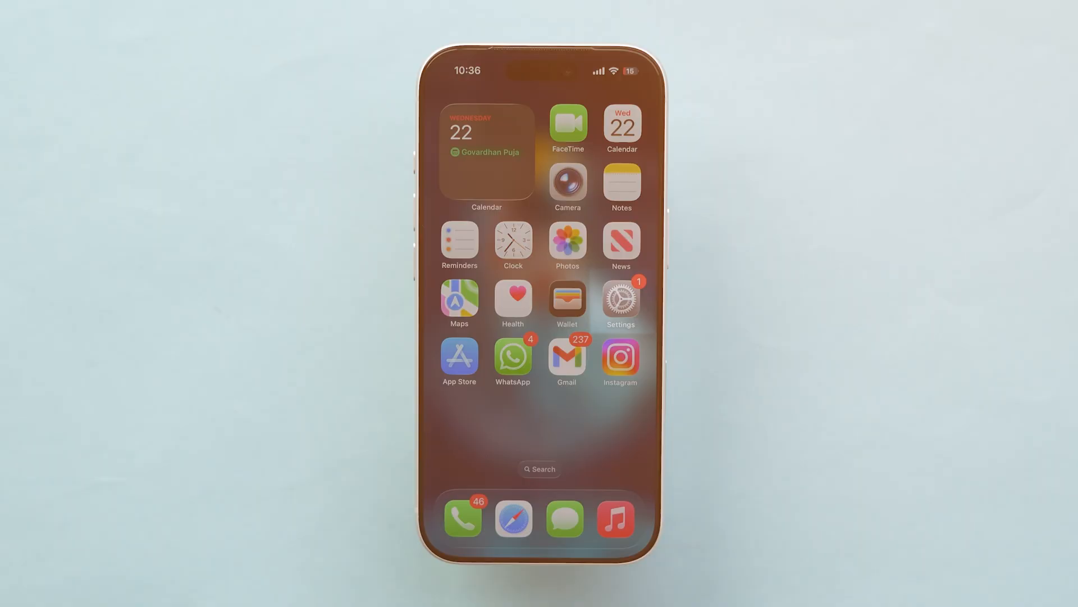
click(619, 303)
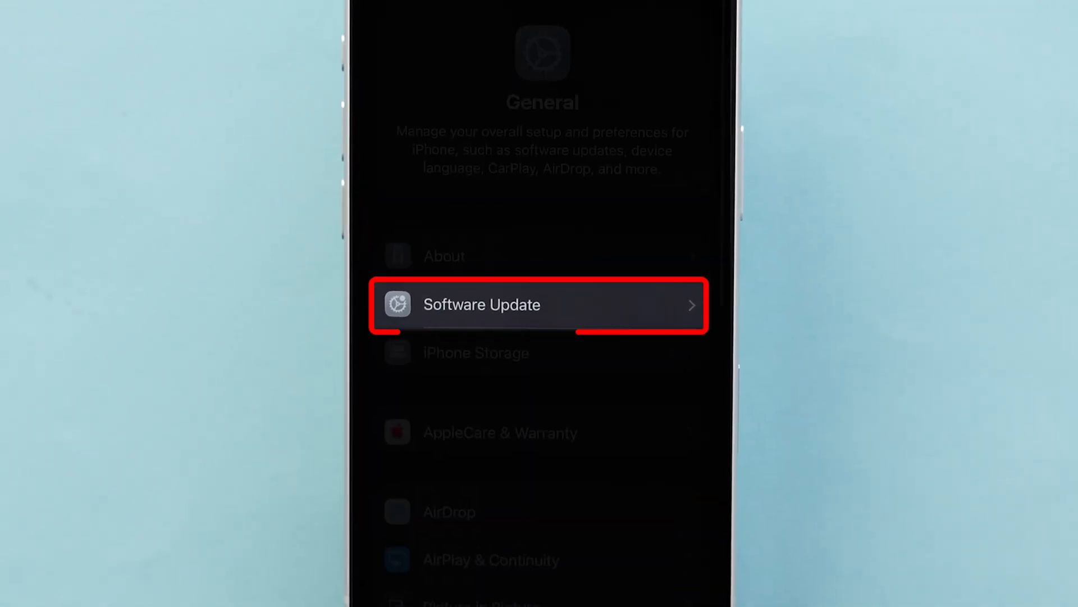
click(540, 305)
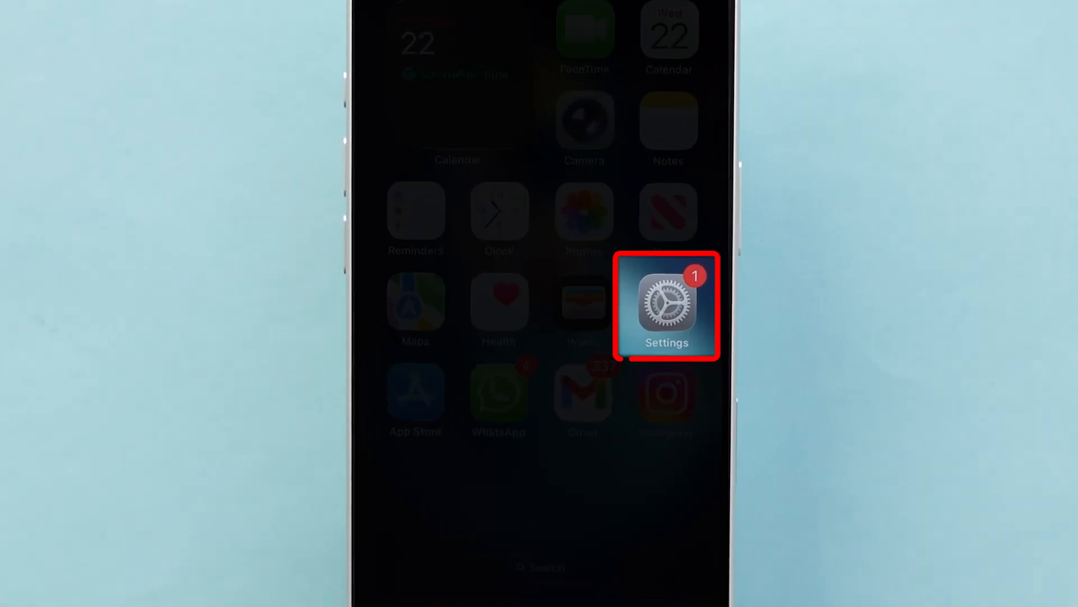
Step: Reach the brightness controls via Settings > Accessibility > Display & Text Size
click(666, 305)
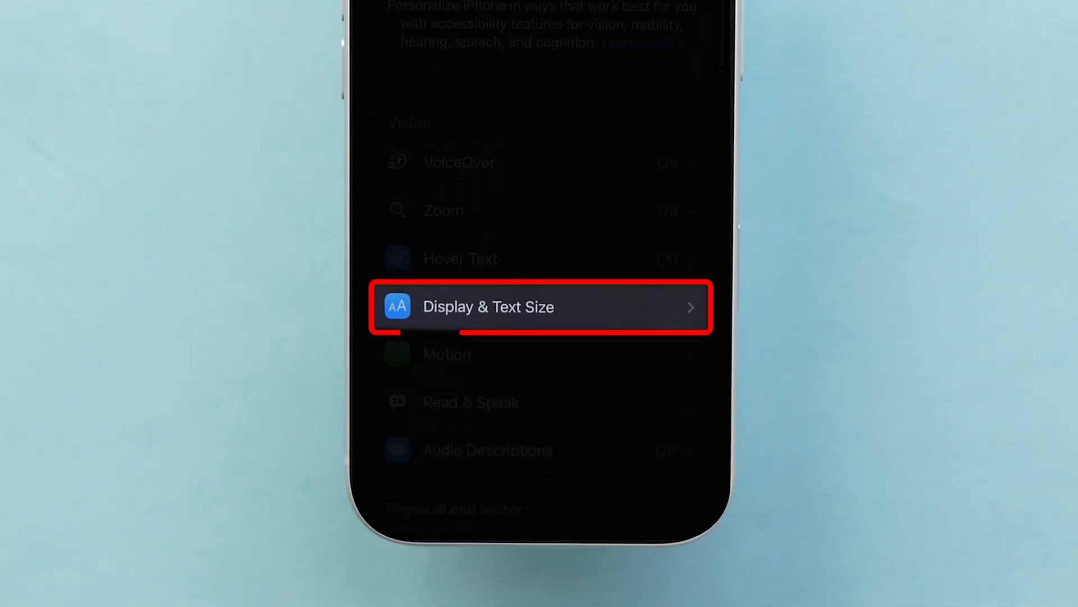
click(539, 306)
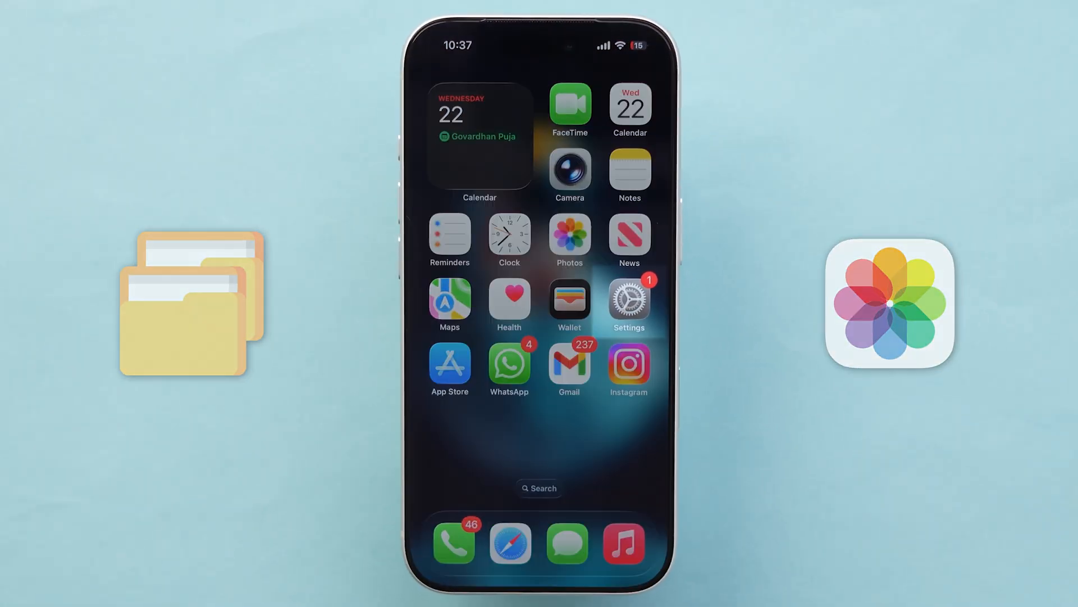
Step: Run Reset All Settings under Transfer or Reset iPhone, restarting the phone
click(627, 300)
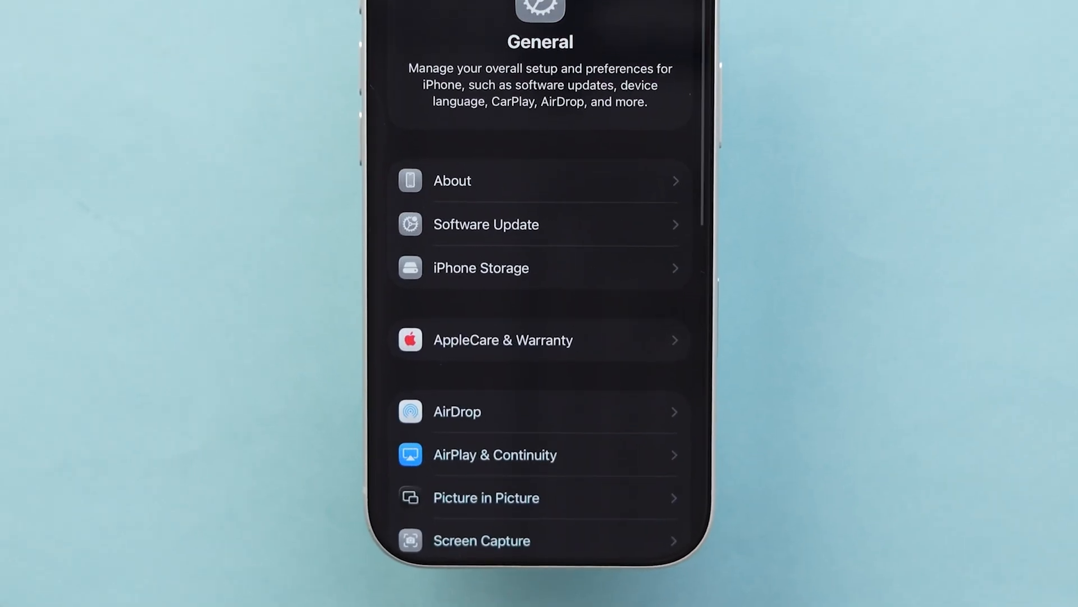
scroll(down, 3)
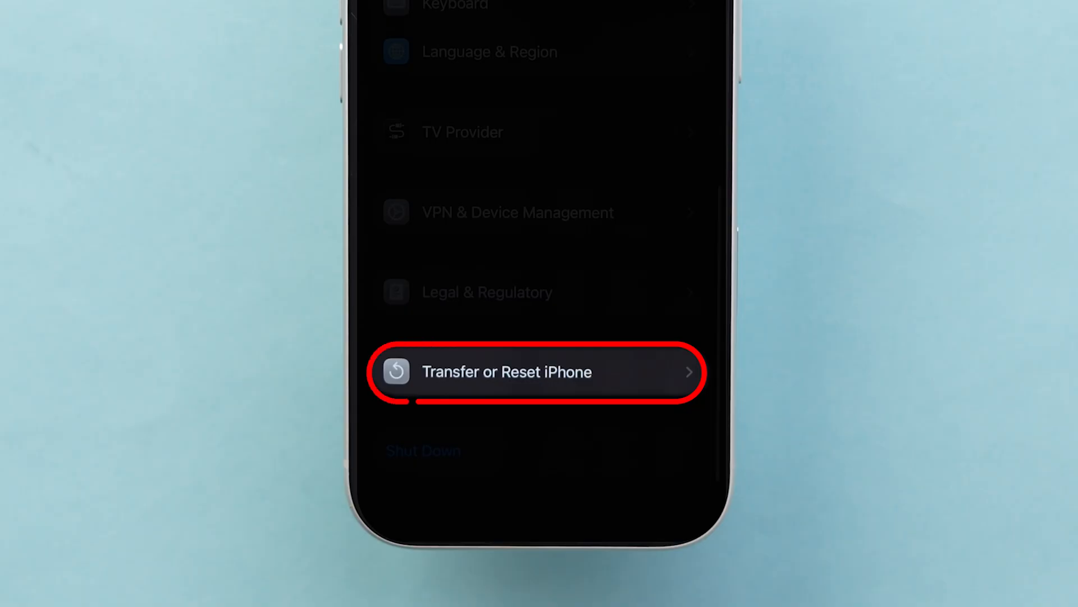
click(507, 372)
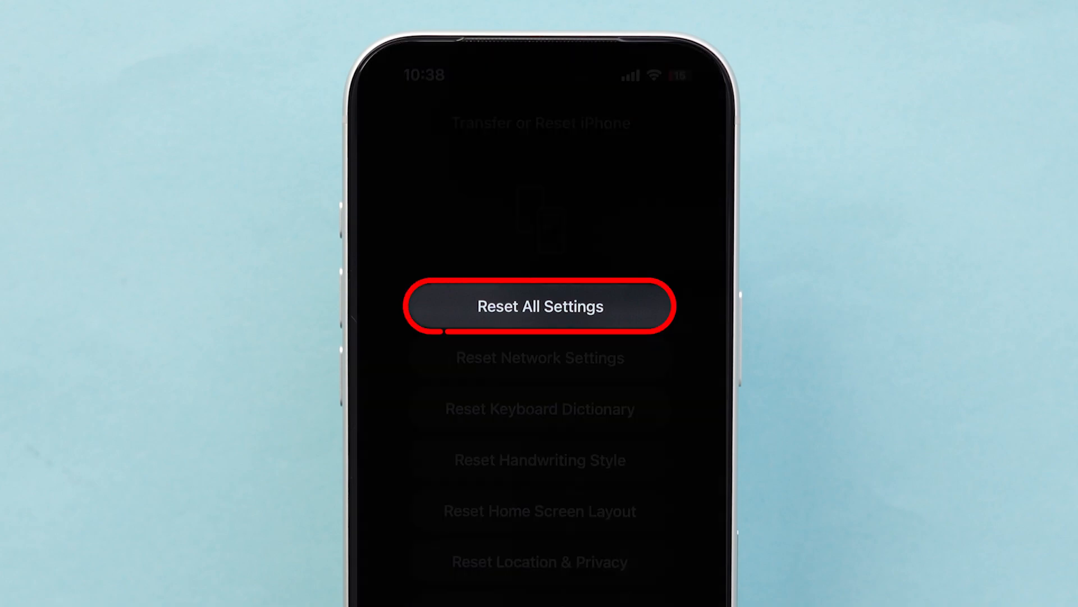
click(539, 305)
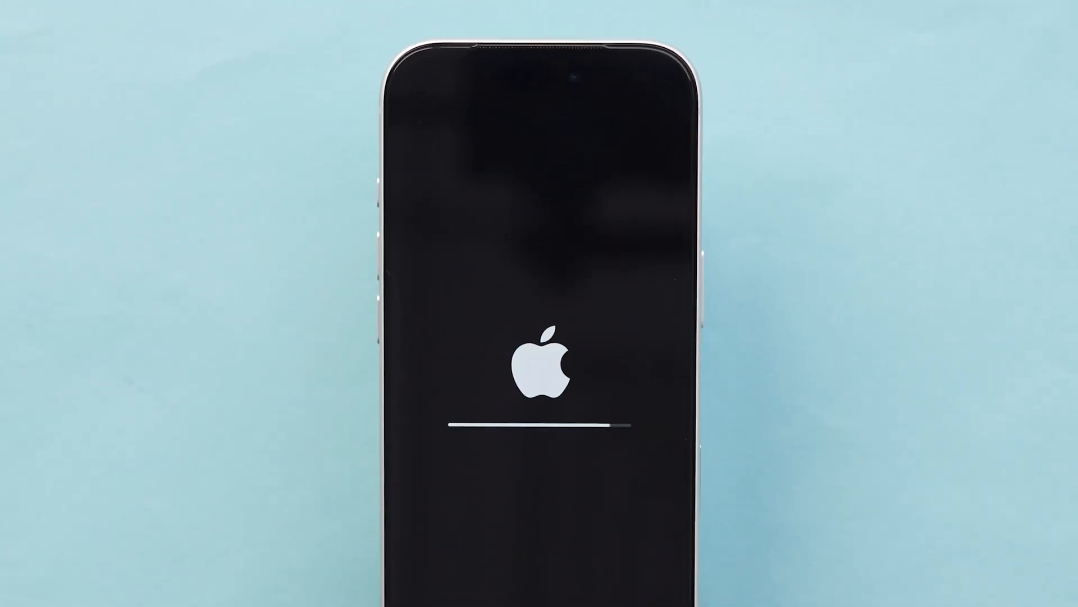